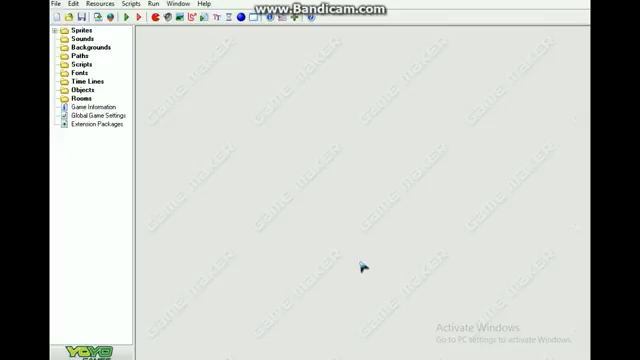
mouse_move(232, 108)
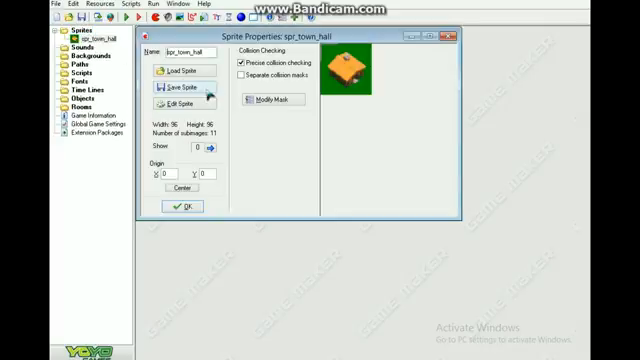
Confirm the loaded town hall image as sprite spr_town_hall.
click(172, 102)
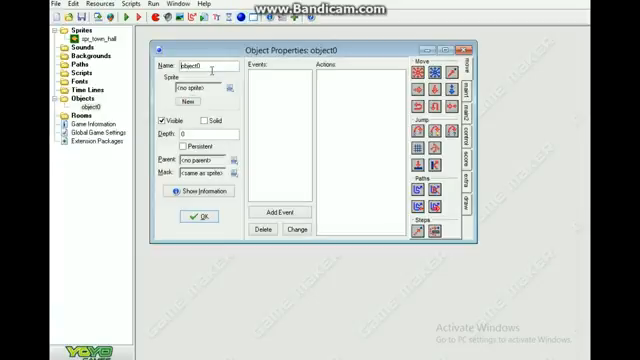
Name the new object obj_gui.
text(obj_gui)
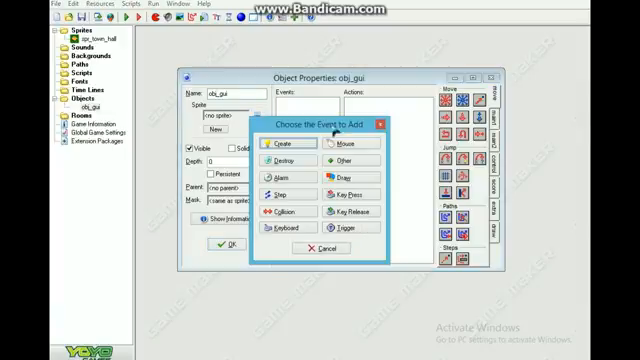
In obj_gui's new event code, set global.gold_storage and global.elixir_storage to 0.
click(268, 148)
text(g)
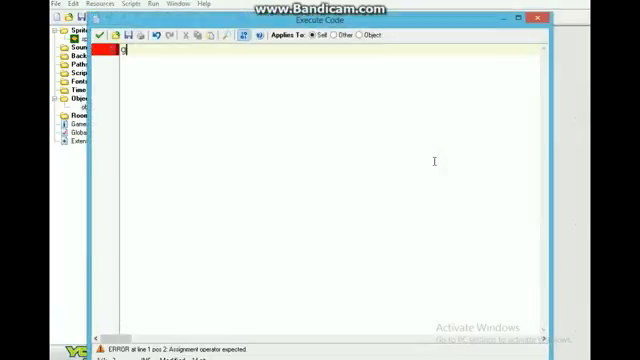
text(lobal.)
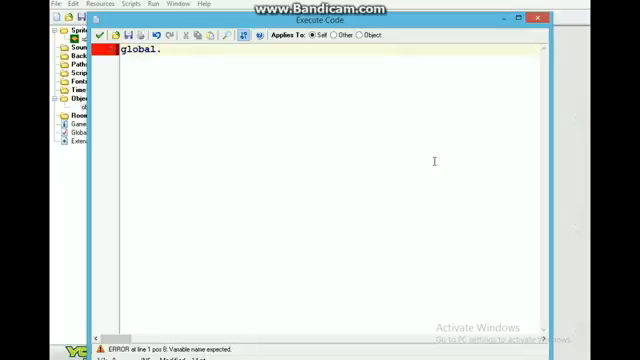
text(gold_stor)
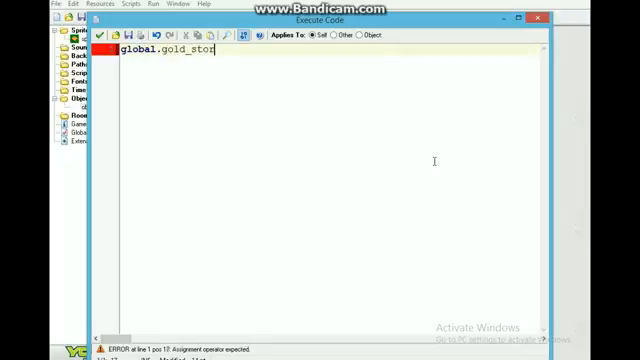
text(age)
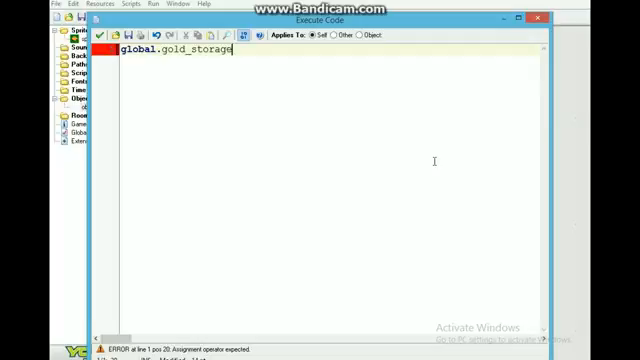
text(= 0;)
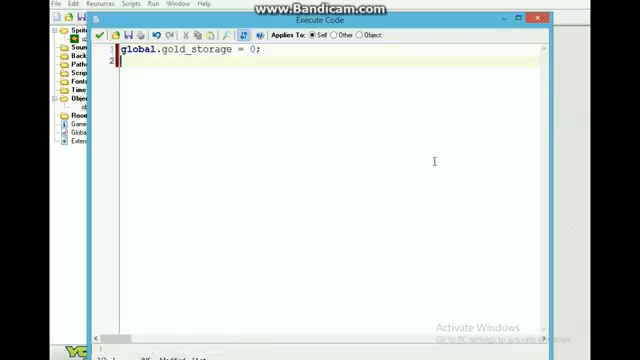
text(global.)
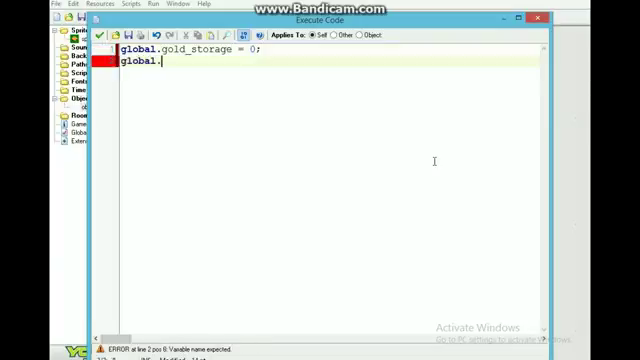
text(elixir)
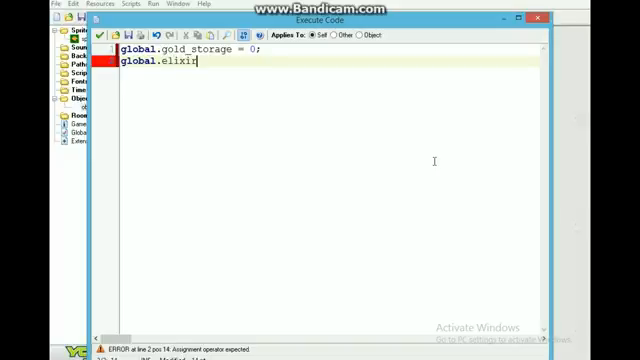
text(_storage)
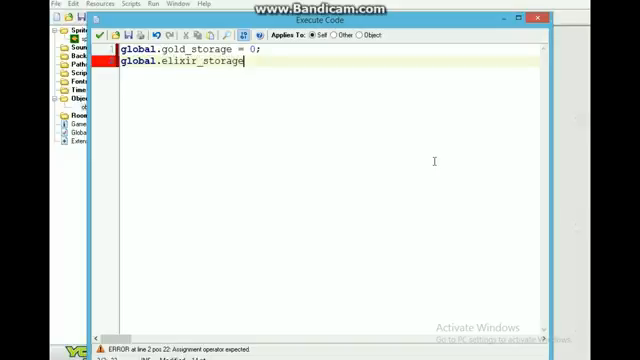
text(= 0;)
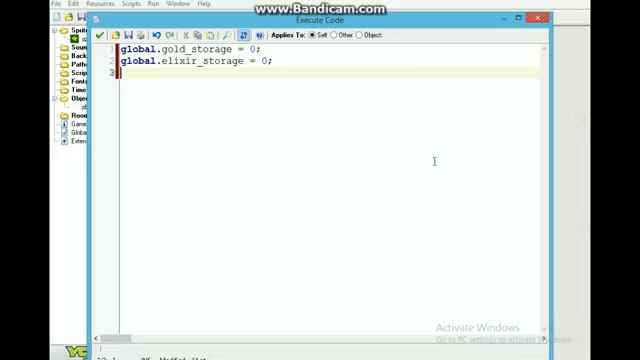
Set global.gold and global.elixir to 0 and begin an xp line.
text(global.gold)
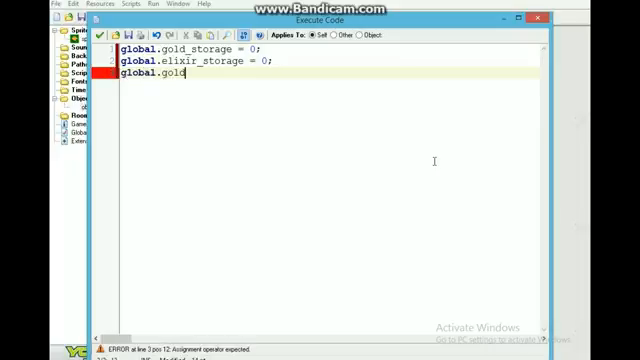
text(= 0;)
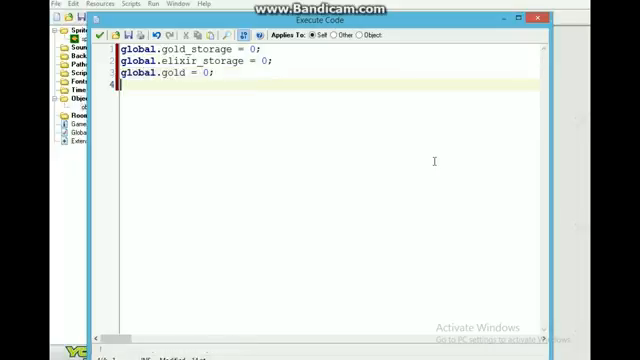
text(global.)
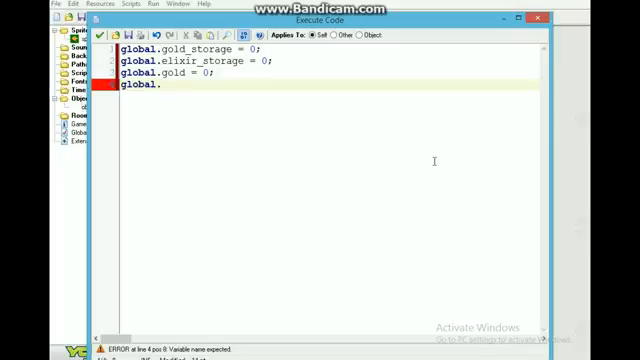
text(eli)
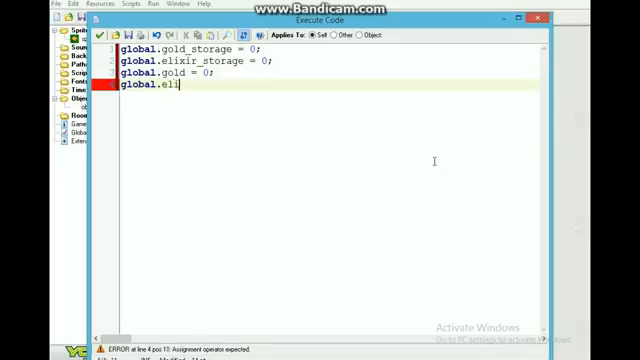
text(xir =)
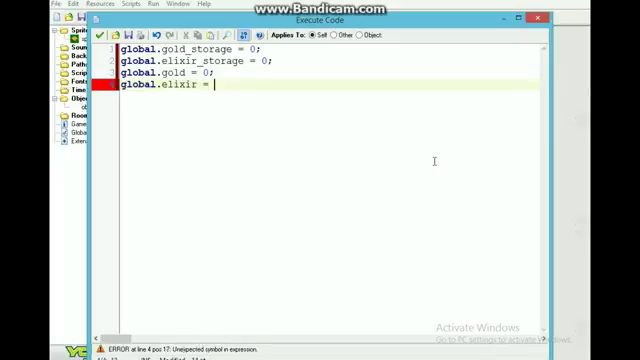
text(0;)
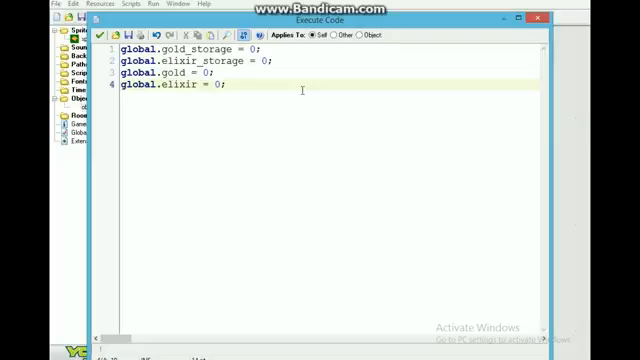
key(Return)
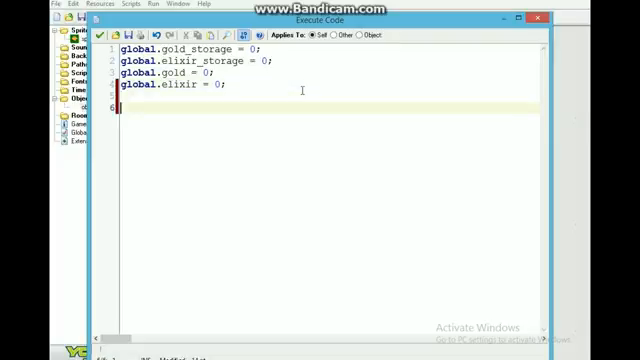
text(xp)
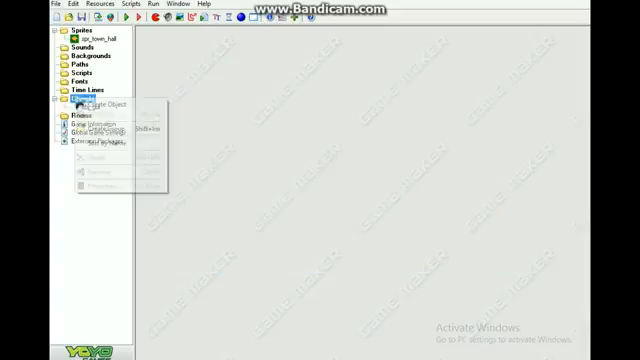
Create a second object named obj_town_hall and start adding an event to it.
click(104, 108)
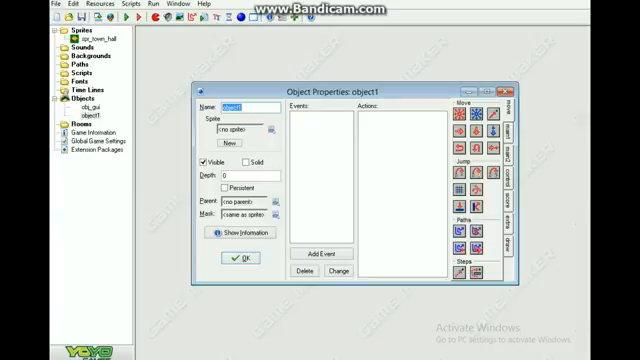
text(obj)
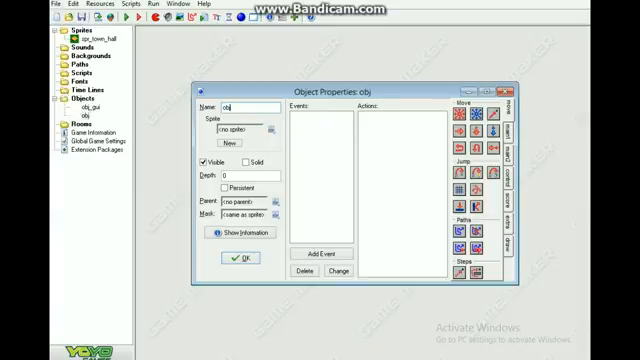
text(_town_hall)
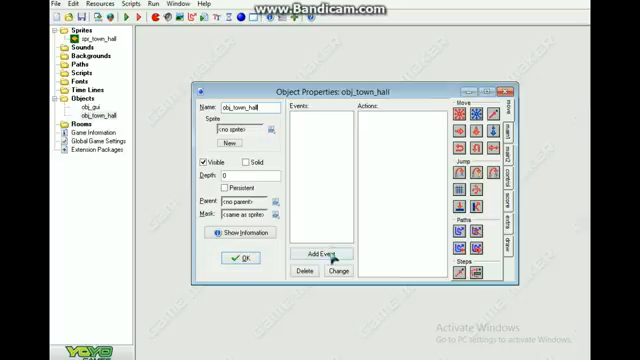
click(320, 248)
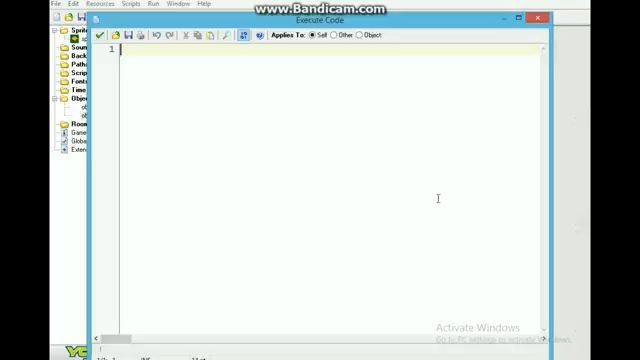
Write image_index = 0 and level = 0 in obj_town_hall's code.
text(image_in)
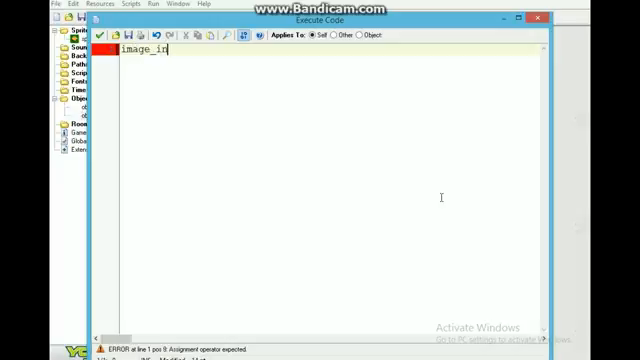
text(dex = 0)
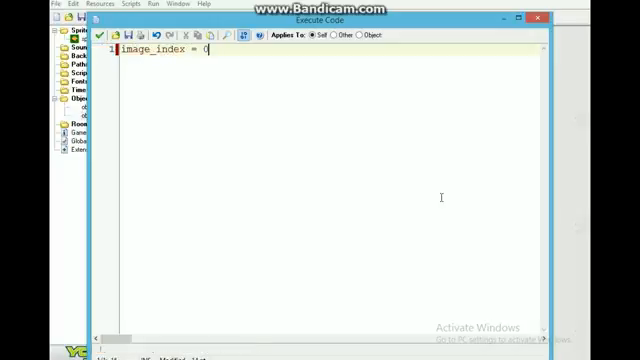
text(;)
text(image_speed = 0;)
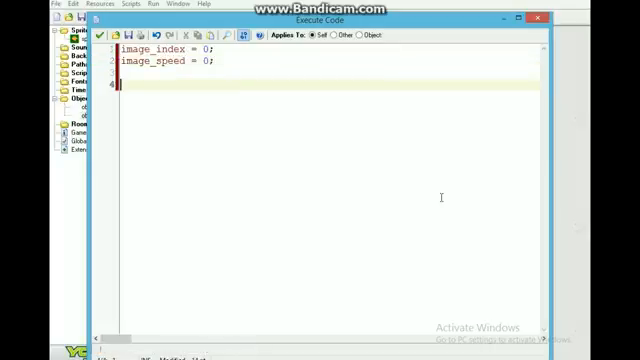
text(level = 0;)
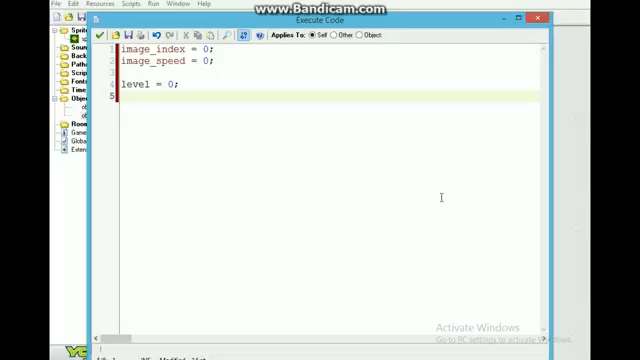
Begin assigning level_string with a Town Hall label.
text(leve)
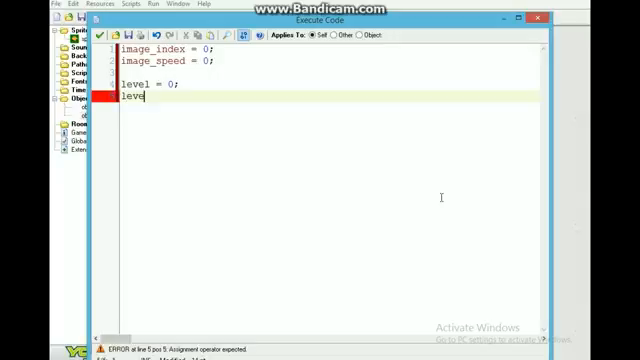
text(l_str)
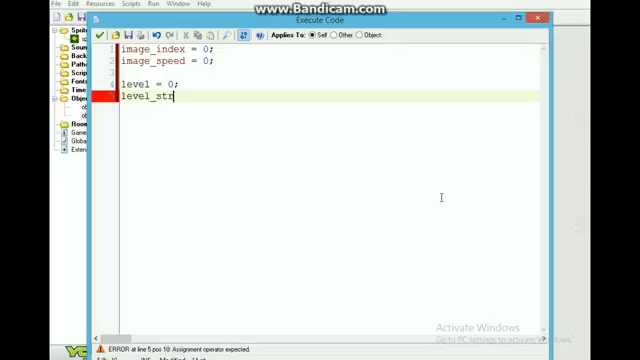
text(ing = ")
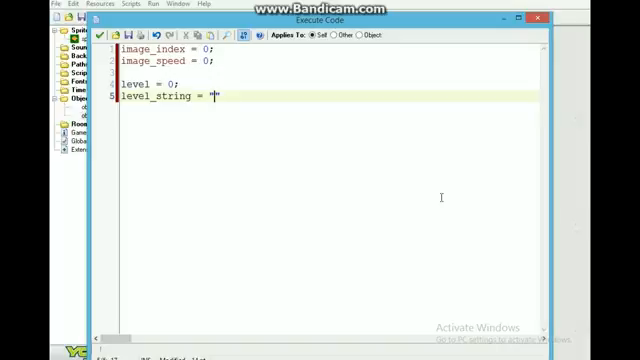
text(tow)
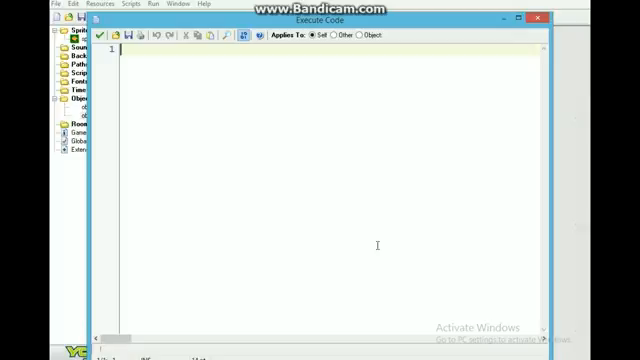
Write an if level = 0 branch setting image_index 0 and global.gold_storage to 500.
text(if)
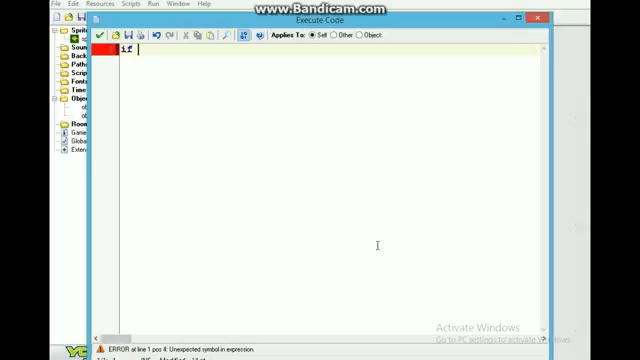
text(level = 0;)
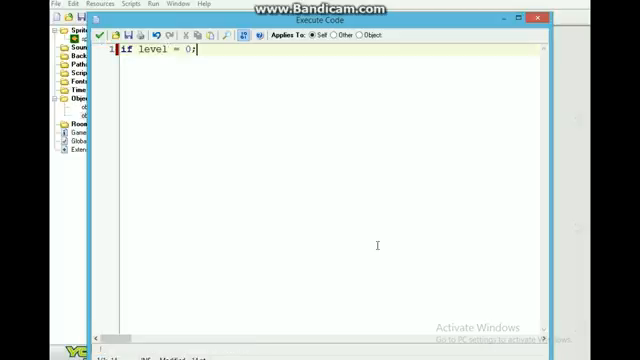
text({)
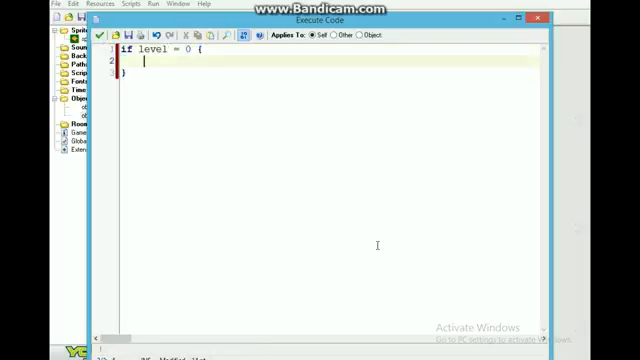
text(image_index = 0;)
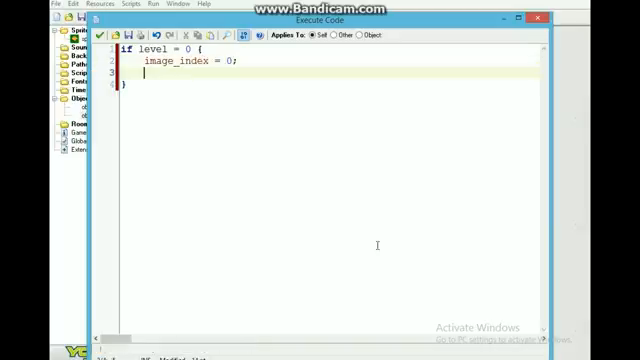
text(global.)
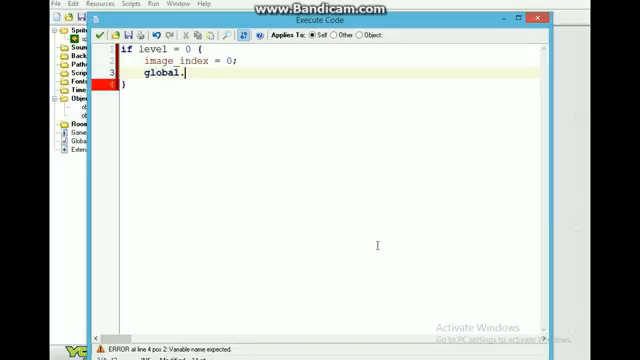
text(gold_storage = 0;)
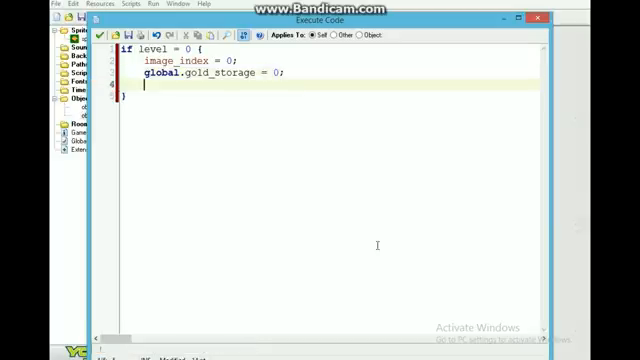
text(500)
text(global.g)
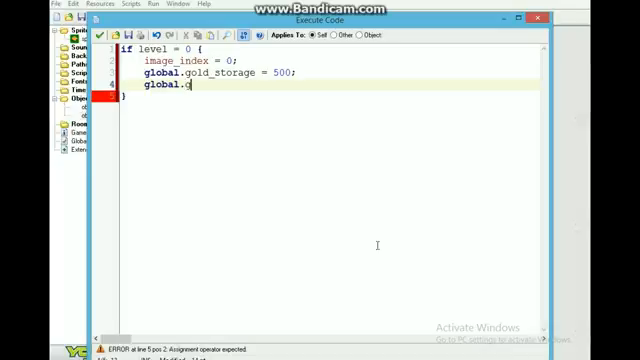
Set global.elixir_storage to 500 and level_string to "Town Hall level 1".
text(o)
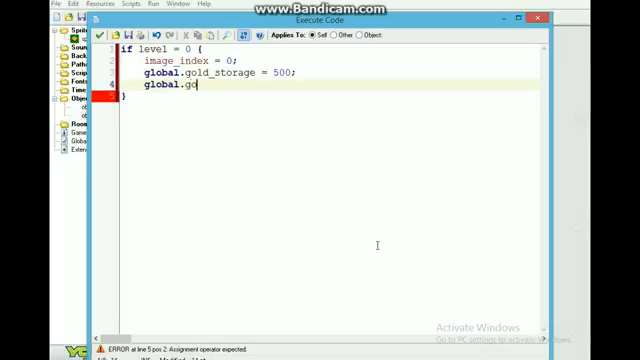
text(elixir)
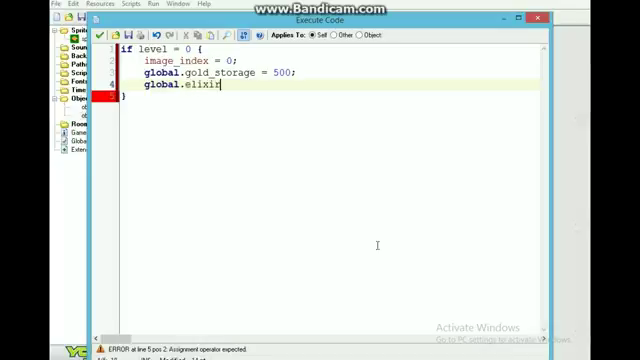
text(_storage = 500)
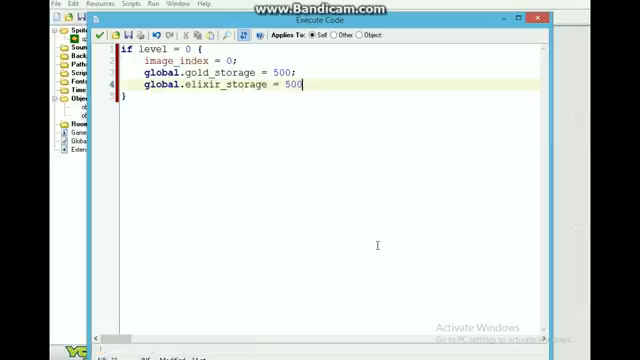
text(level_str)
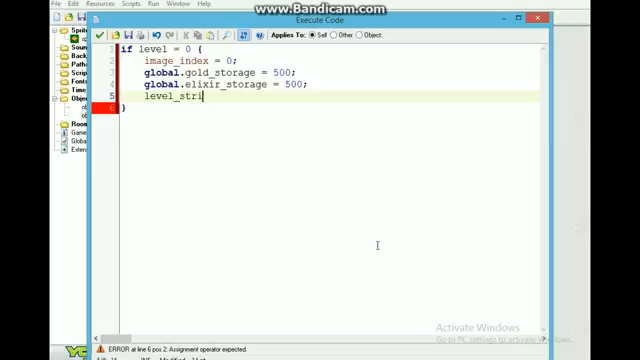
text(ing())
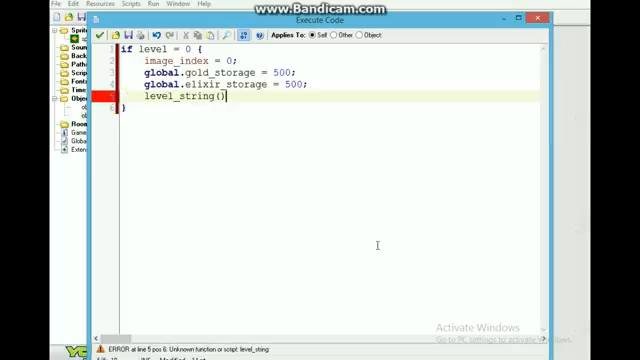
text(= "")
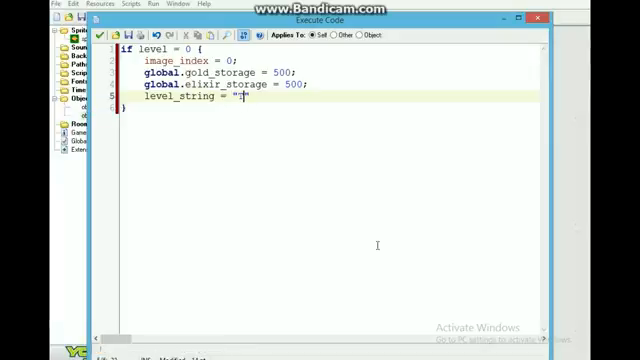
text(Town Hall)
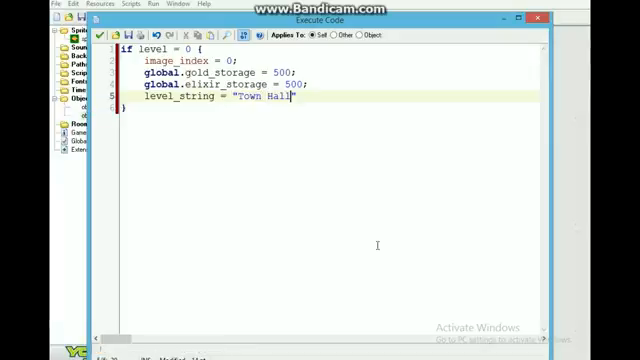
text(1)
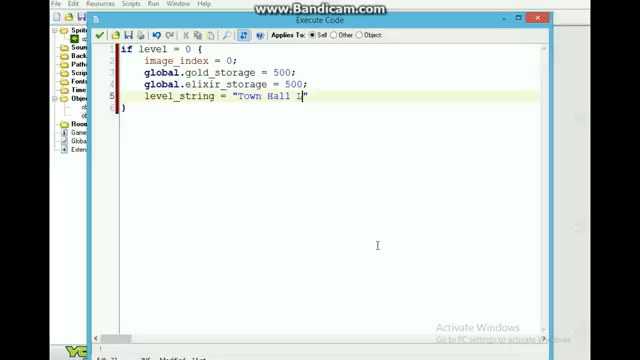
text(evel 1)
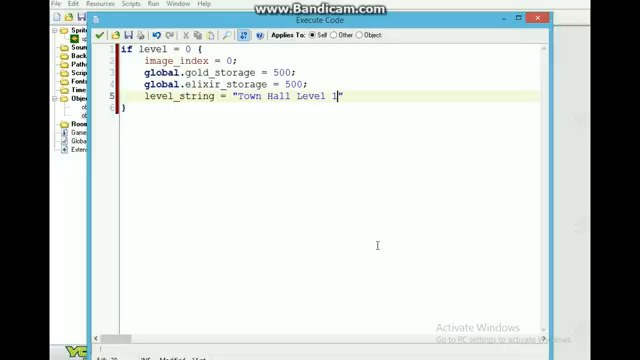
text(";)
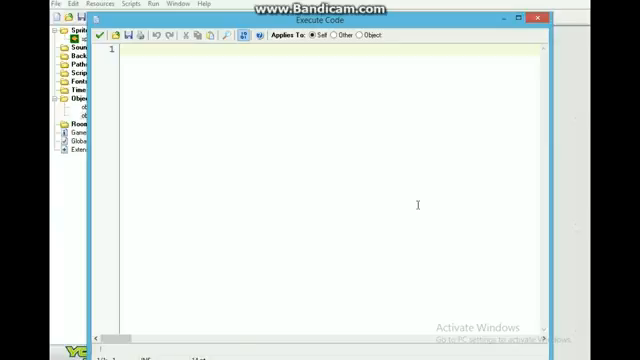
Write draw_sprite(spr_town_hall,image_index,x,y); and add a Draw event.
text(draw_spri)
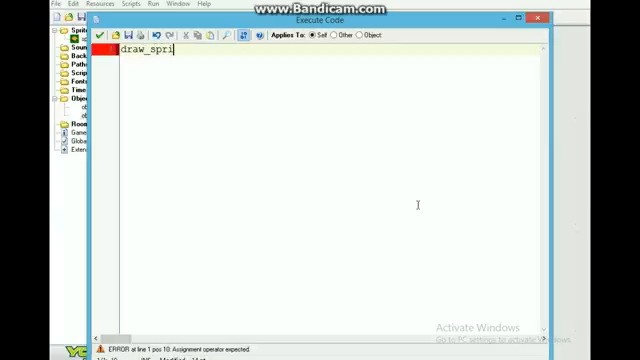
text(te())
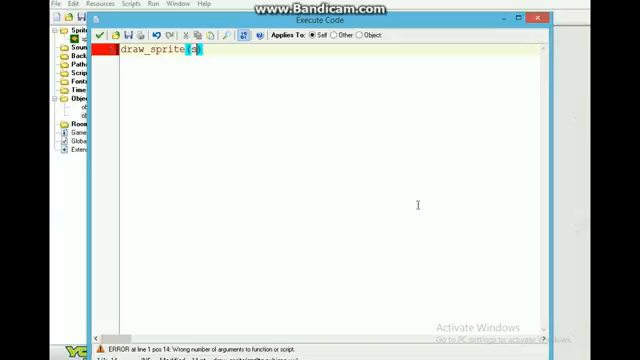
text(spr_town_hall,image_inde)
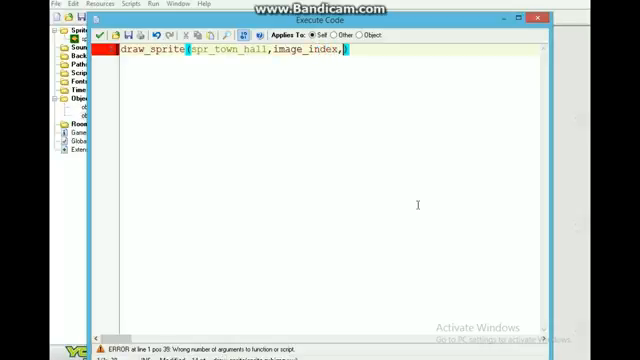
text(x,y);)
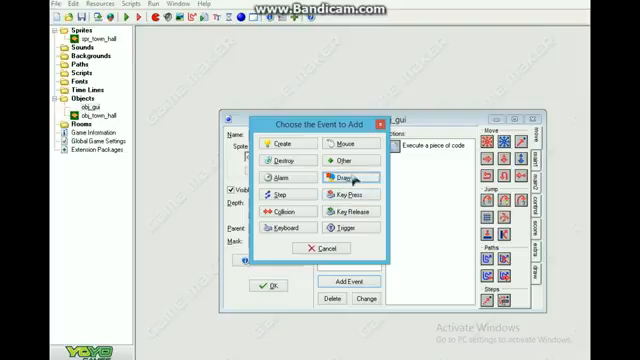
click(356, 180)
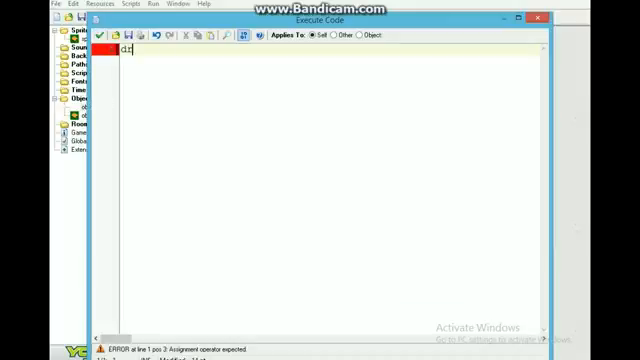
Write a draw_text line at 0,14 showing Gold as string(global.gold) over gold storage.
text(draw_text())
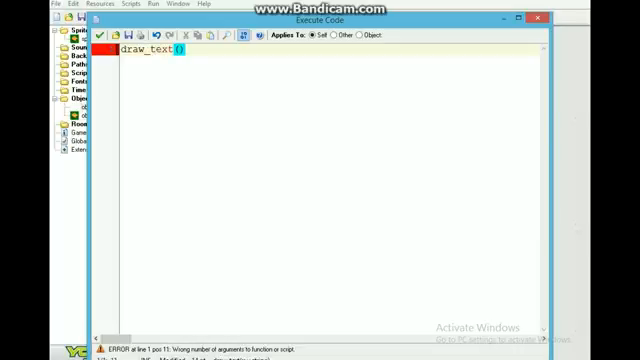
text("G")
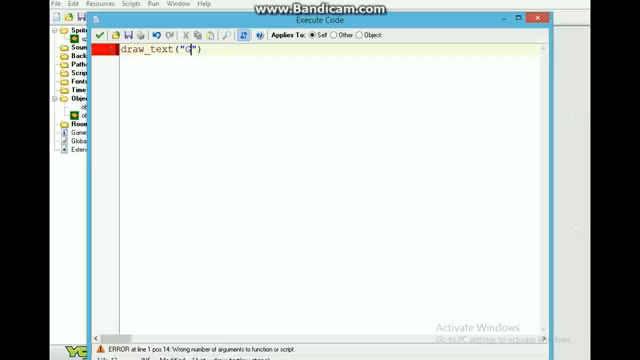
text(old)
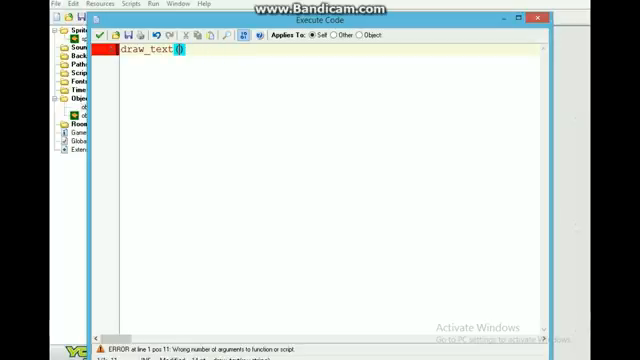
text(x,)
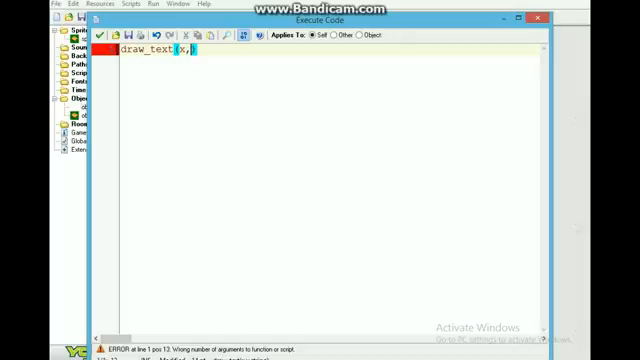
key(BackSpace)
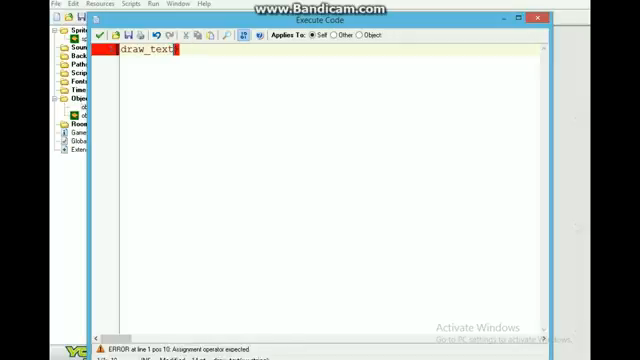
text((0,1)
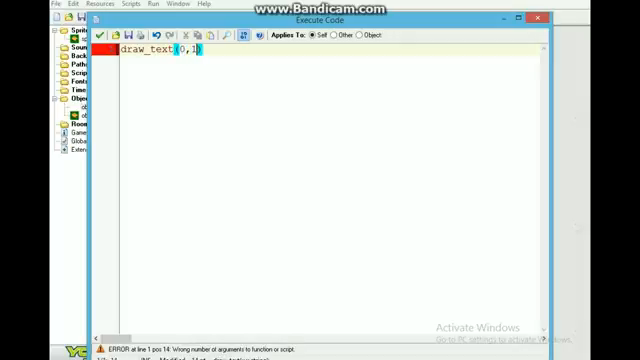
text(4,)
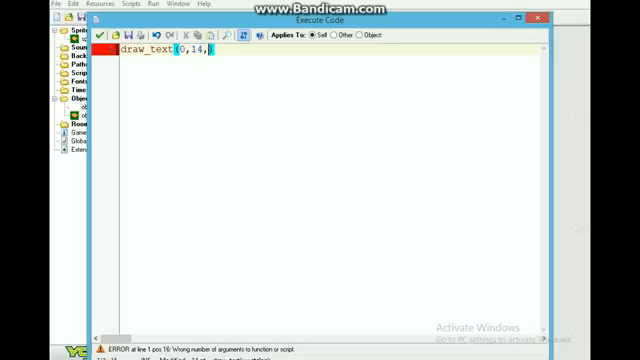
text("God"))
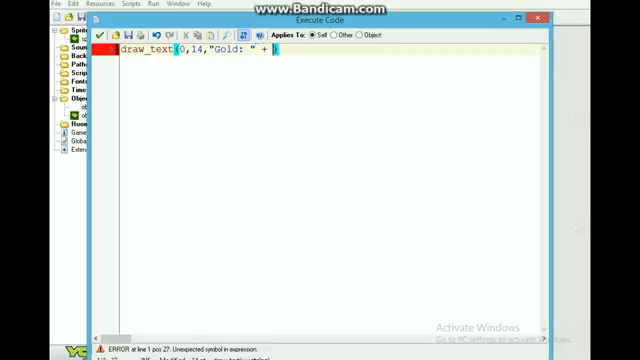
text(string())
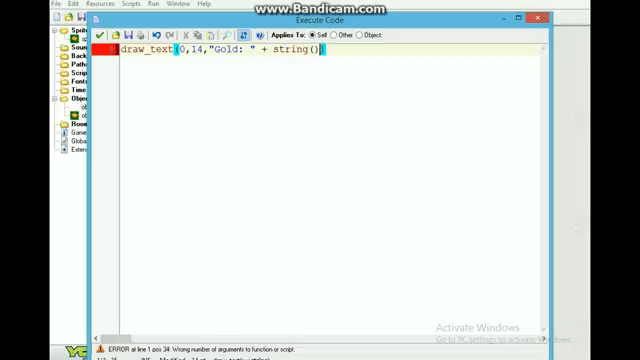
text(global.gold)
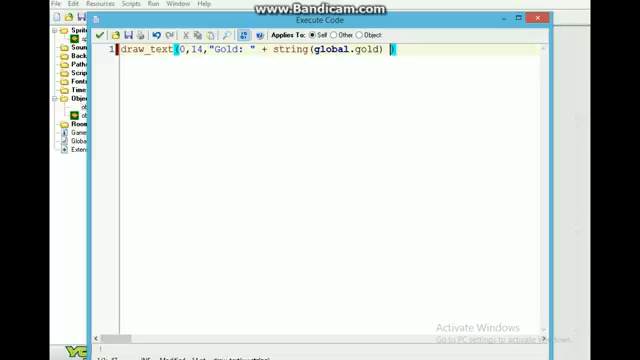
text(+ " / " +)
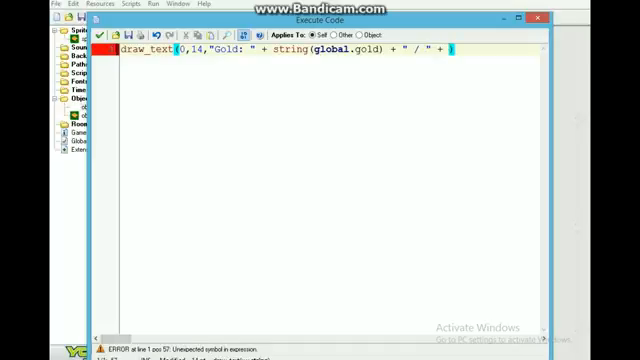
Write the matching Elixir draw_text line with string(global.elixir) over elixir storage.
text(string())
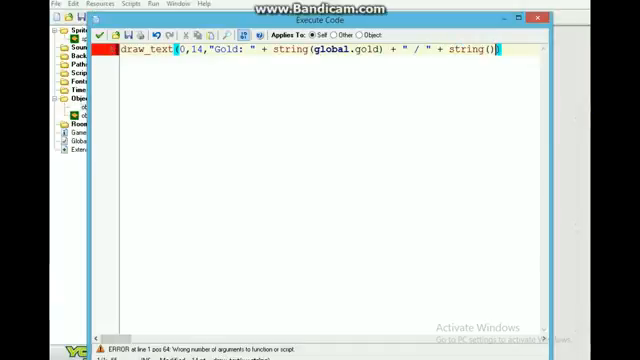
text(global.gold_storag)
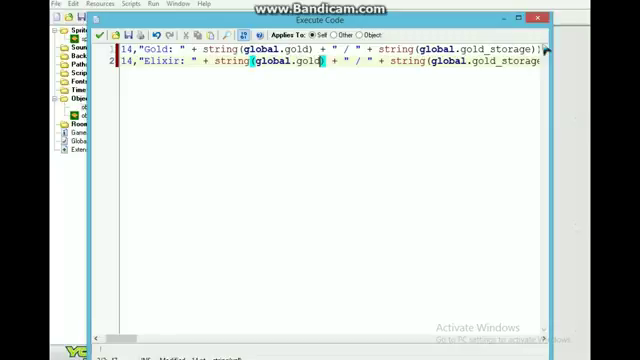
text(elixir)
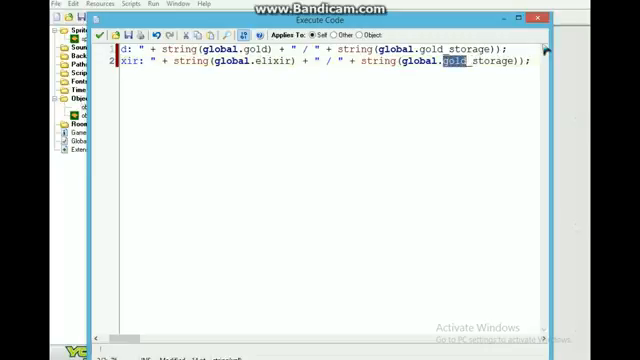
text(elixir)
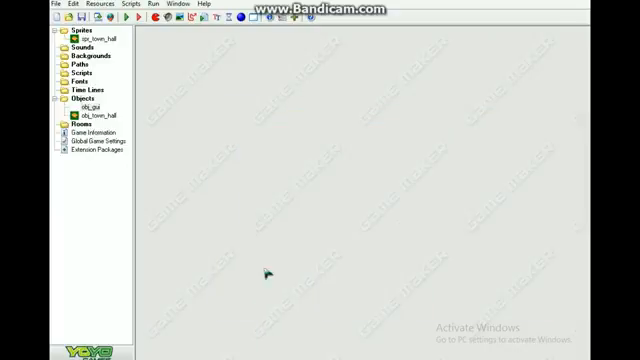
Create a resource group named grp_buildings, discarding a misspelled first attempt.
click(72, 106)
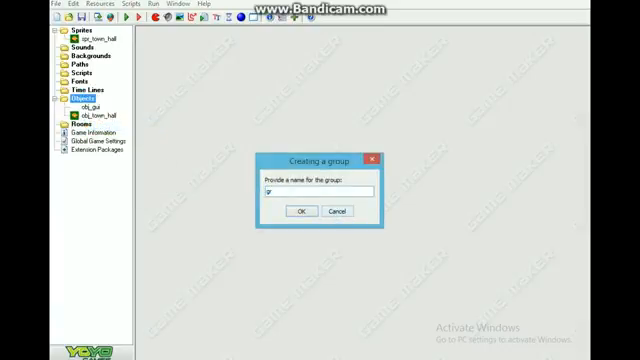
text(gro_build)
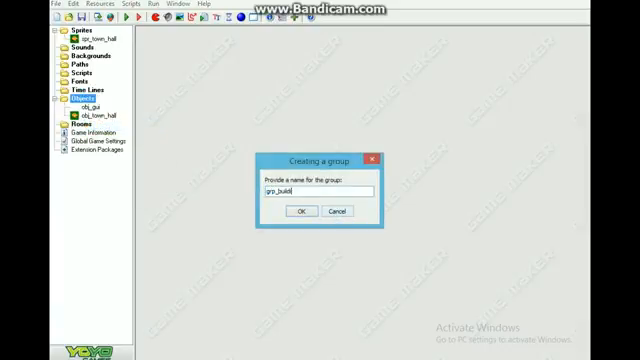
click(300, 212)
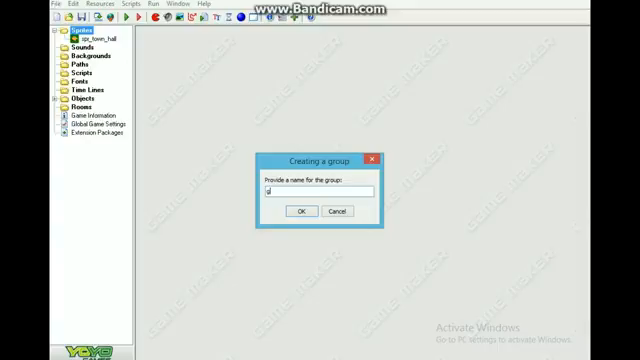
text(grp_buildings)
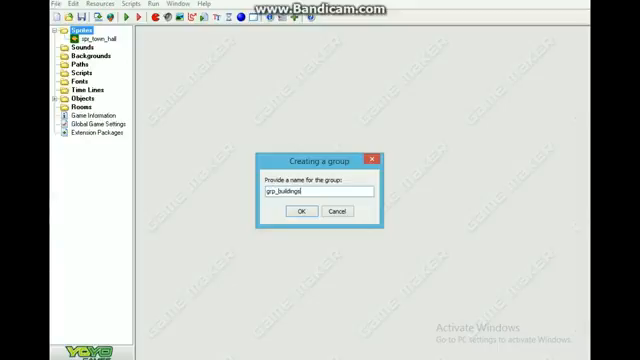
click(298, 212)
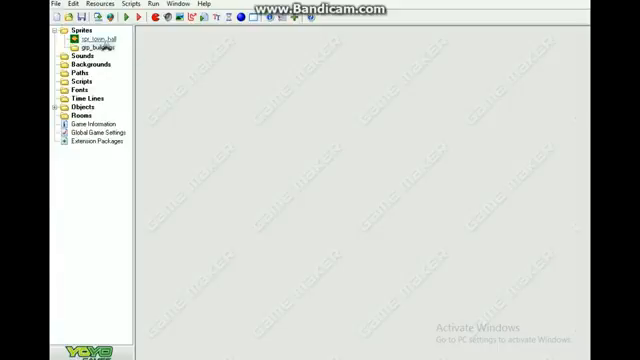
Rename room0 to game and choose obj_town_hall as the object to place.
click(44, 32)
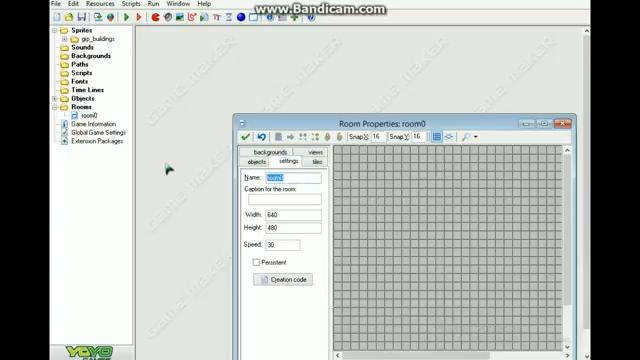
text(game)
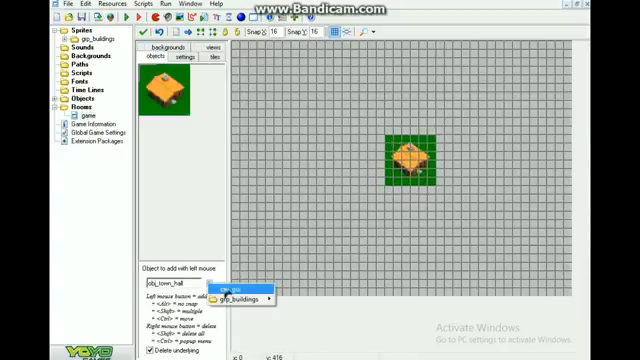
click(238, 304)
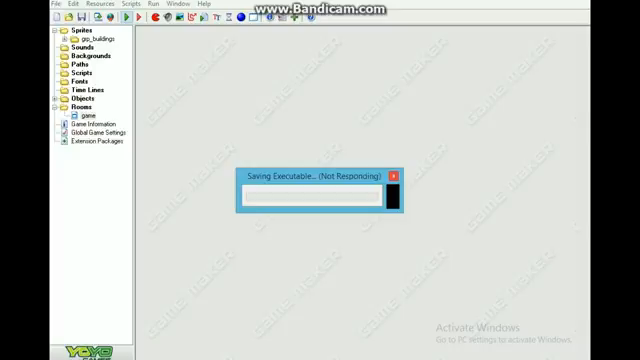
mouse_move(470, 124)
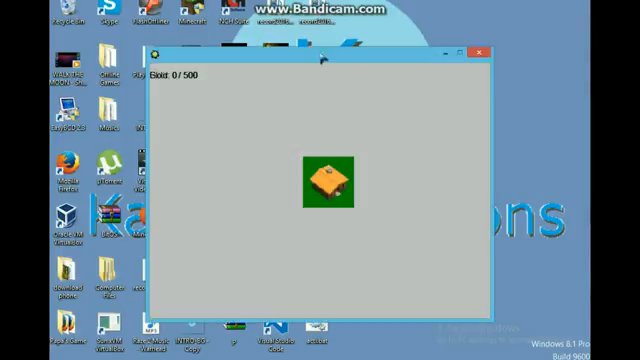
mouse_move(418, 68)
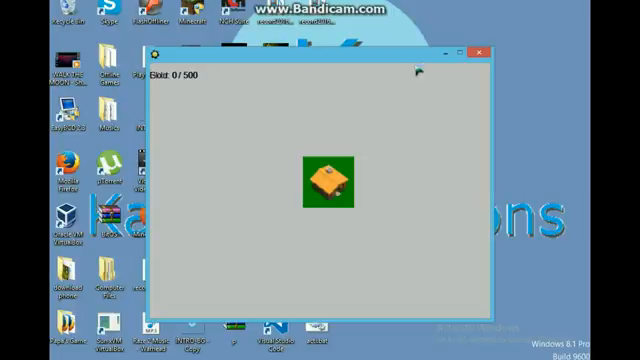
mouse_move(240, 94)
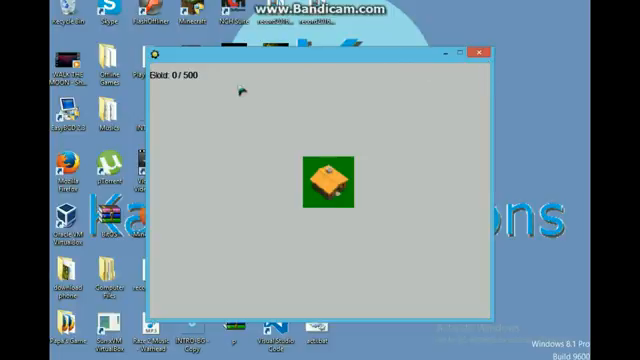
mouse_move(308, 144)
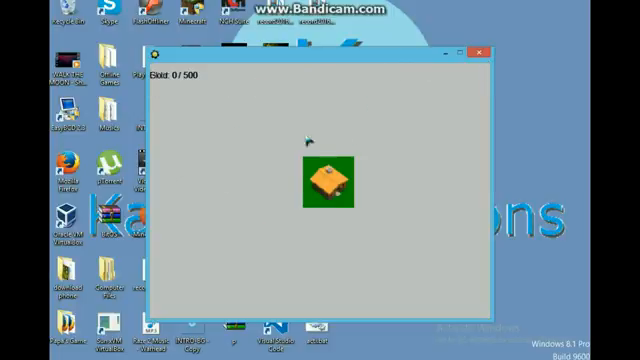
mouse_move(524, 18)
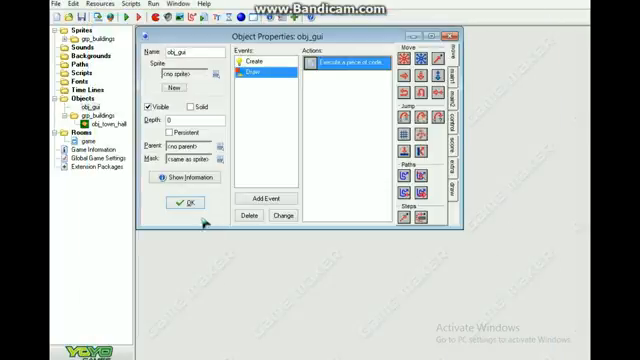
Bring up obj_gui's Draw event code action holding the storage text.
click(164, 204)
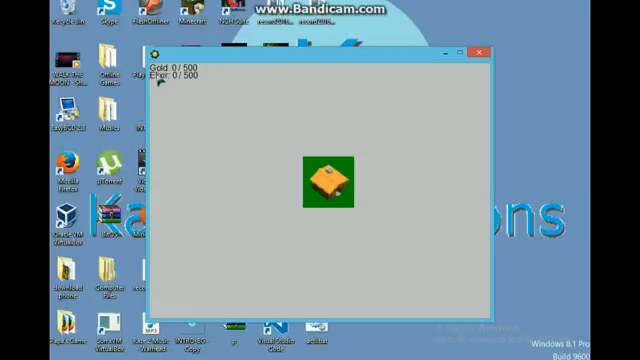
mouse_move(230, 84)
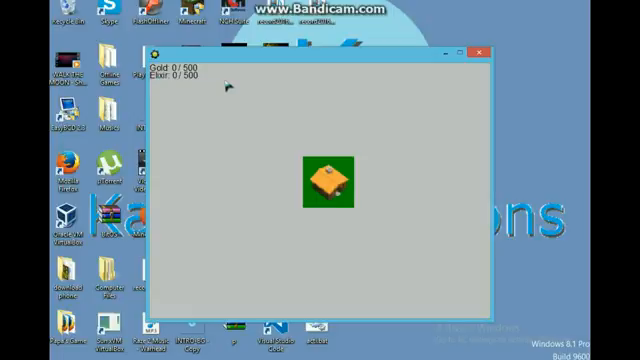
mouse_move(308, 116)
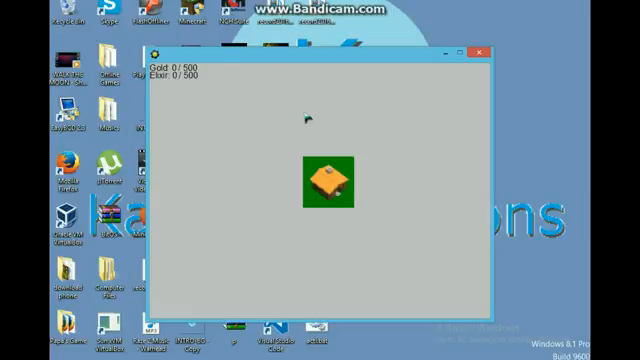
mouse_move(344, 190)
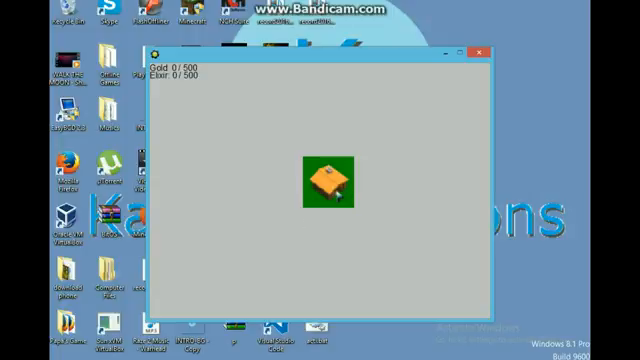
mouse_move(420, 168)
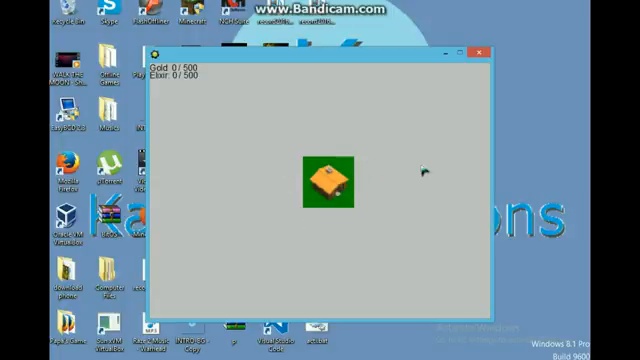
mouse_move(426, 168)
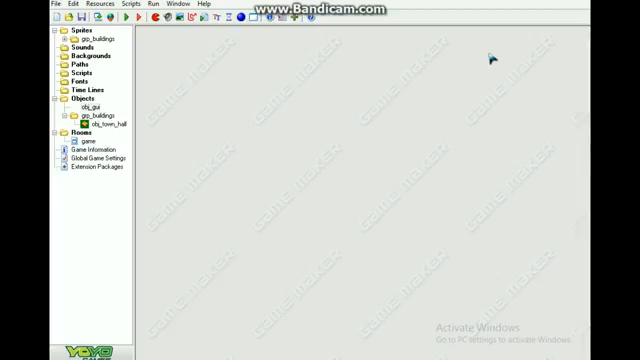
mouse_move(340, 76)
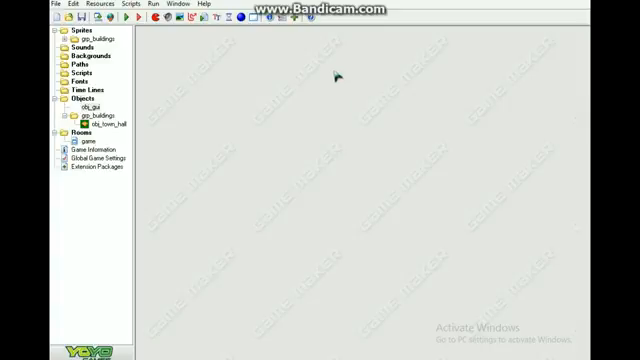
mouse_move(332, 68)
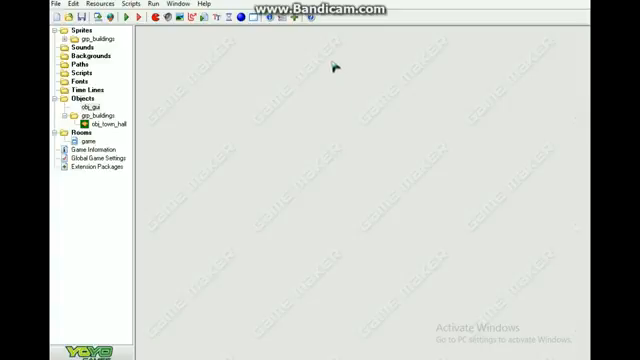
mouse_move(334, 64)
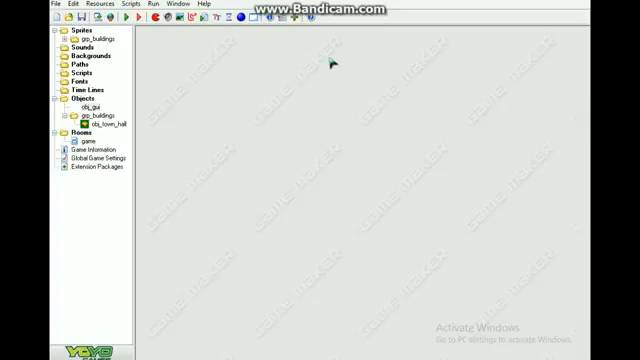
mouse_move(334, 64)
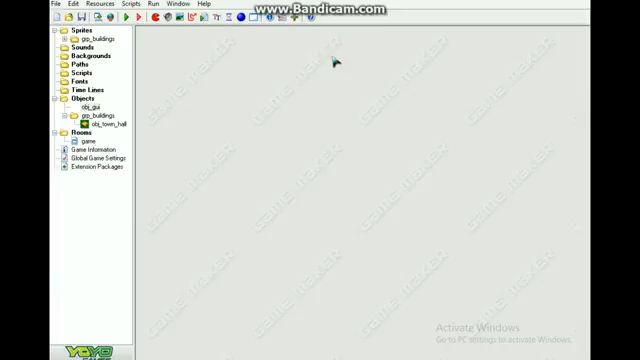
mouse_move(268, 68)
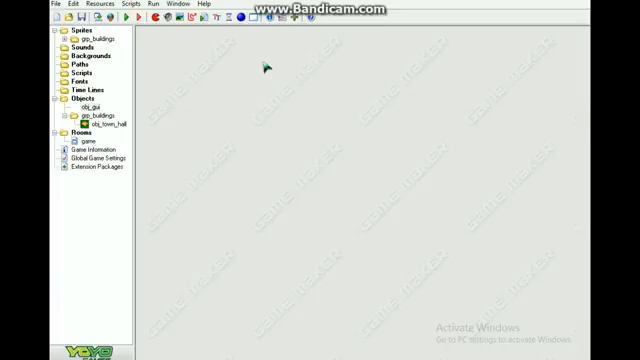
click(80, 104)
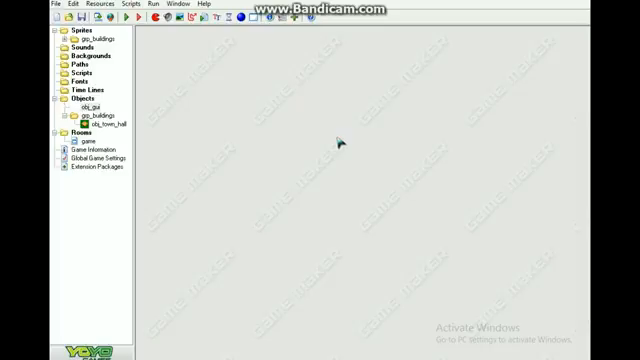
double_click(76, 104)
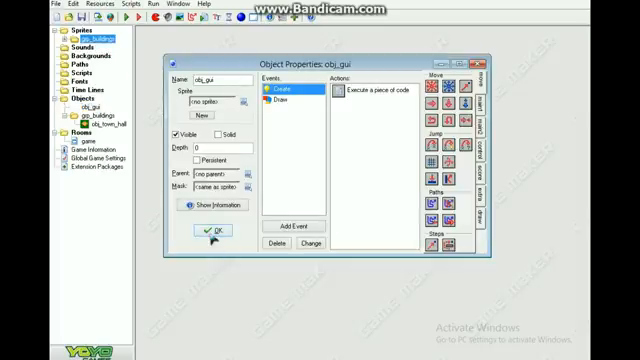
click(228, 236)
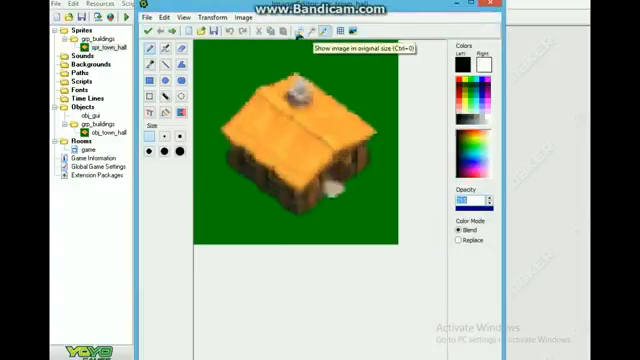
mouse_move(278, 68)
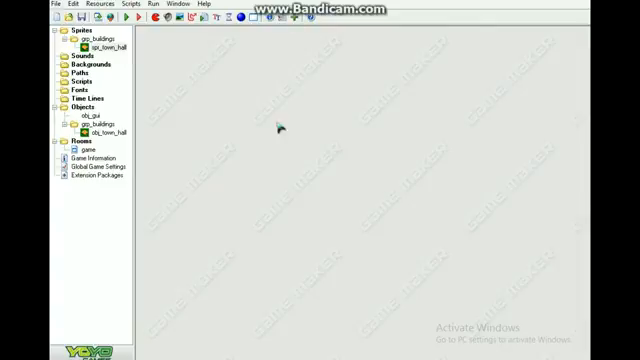
mouse_move(564, 304)
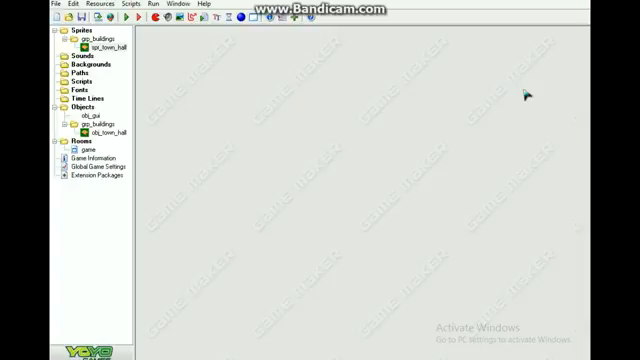
mouse_move(558, 10)
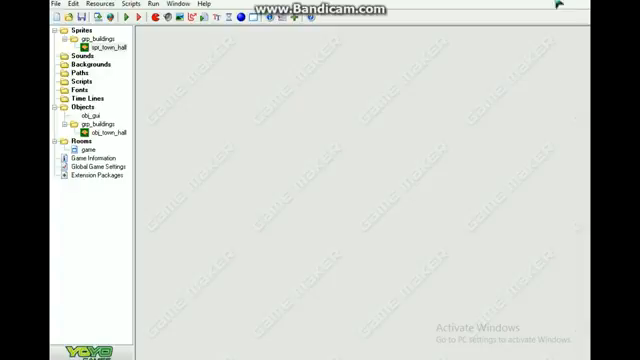